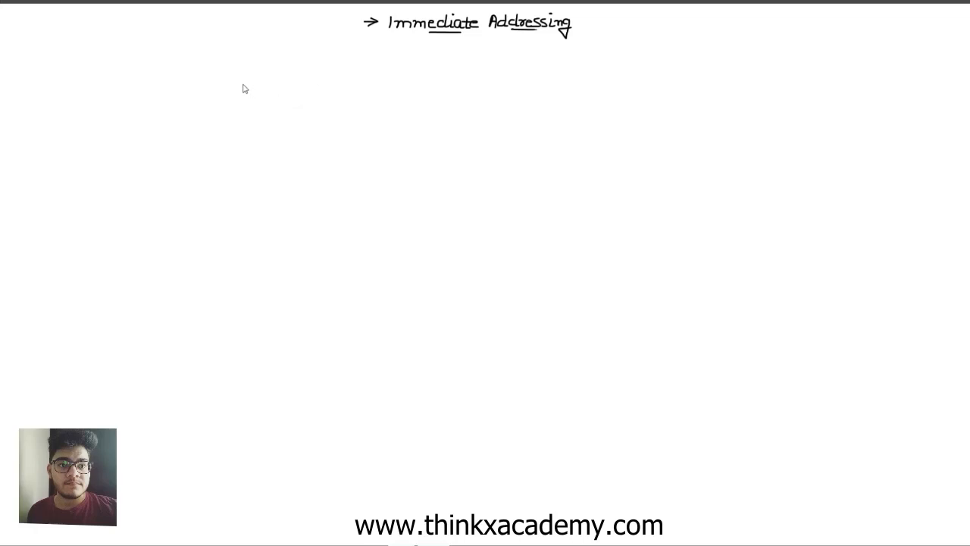
pyautogui.moveTo(146, 101)
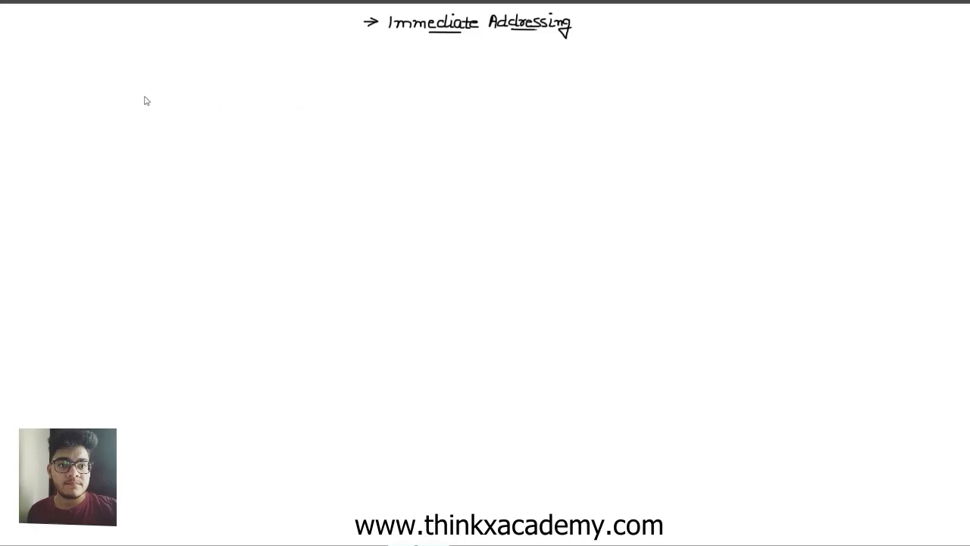
pyautogui.moveTo(132, 81)
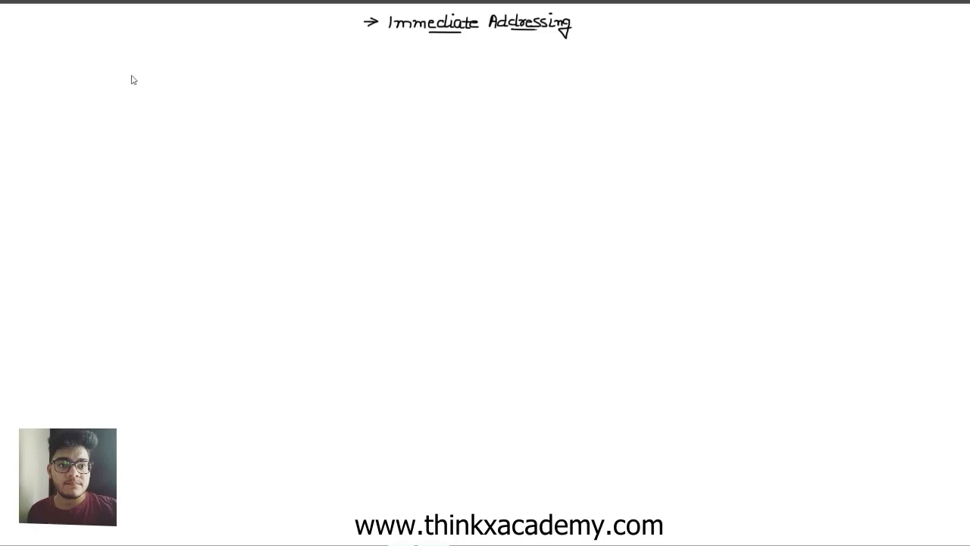